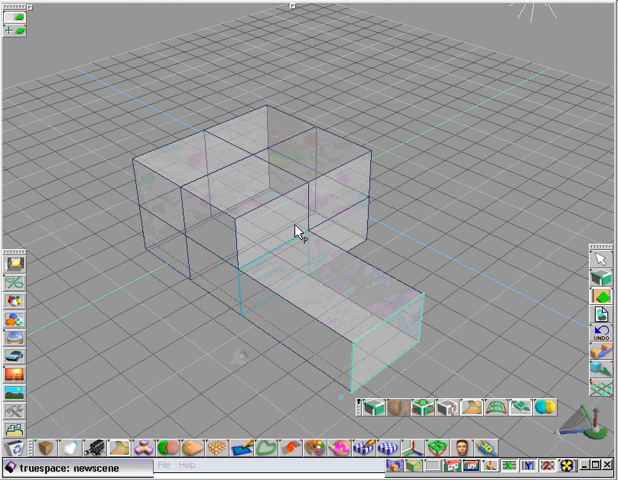
mouse_move(573, 278)
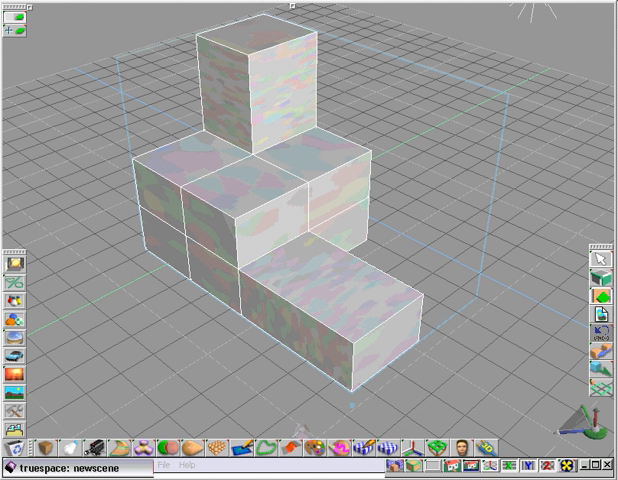
Step: Apply subdivision smoothing to the box cage, raise SubDiv Level to 4, then return it to 2
click(140, 446)
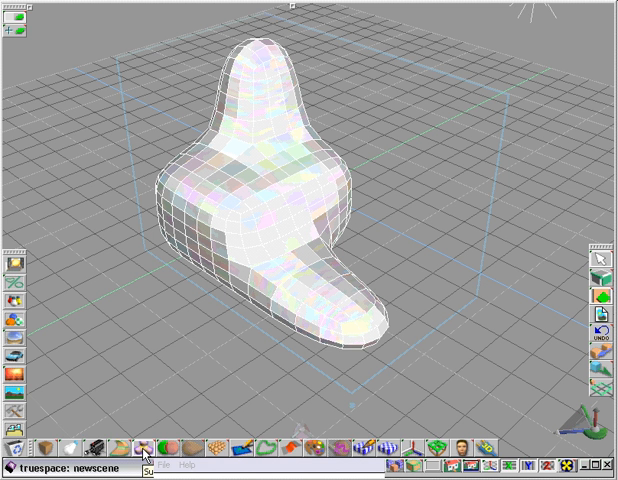
click(145, 445)
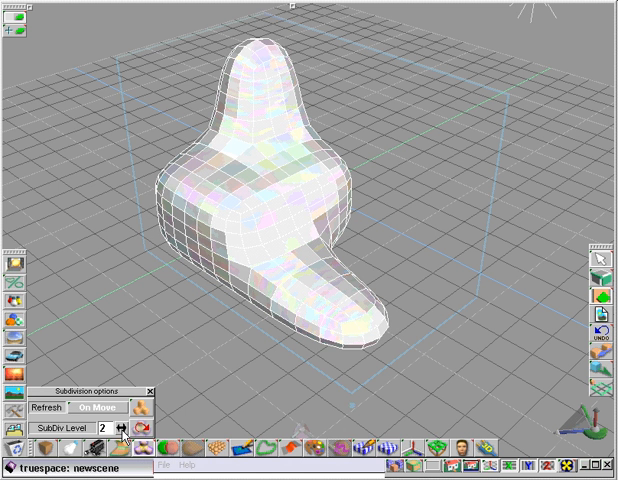
click(119, 429)
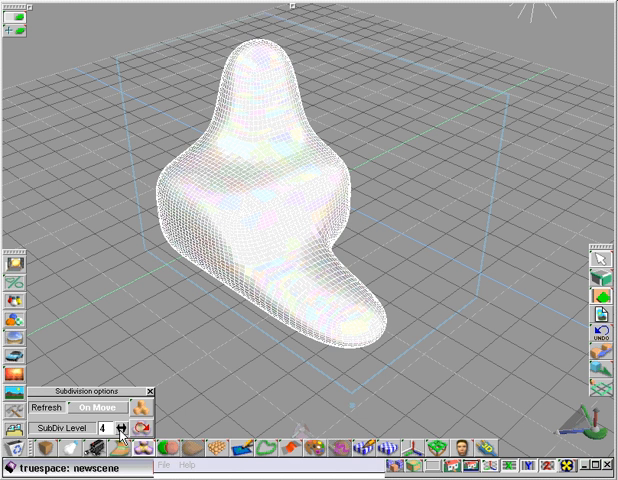
click(120, 430)
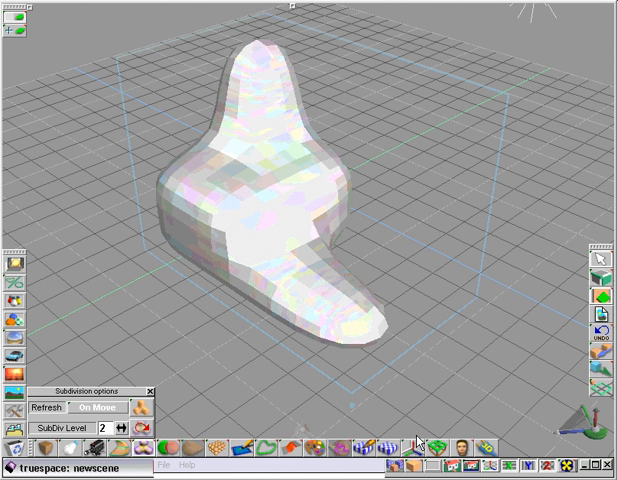
mouse_move(300, 462)
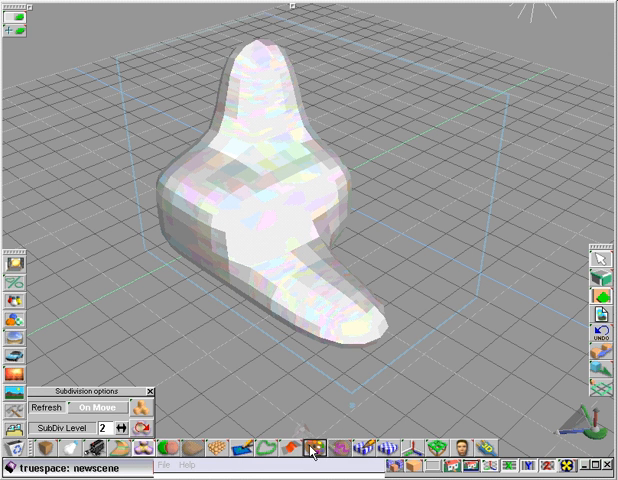
Step: Switch the shape to smooth shading and drop its SubDiv Level to 1
click(311, 446)
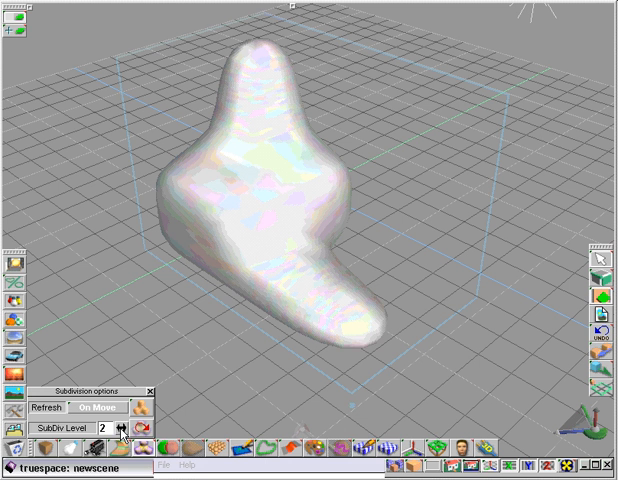
click(118, 431)
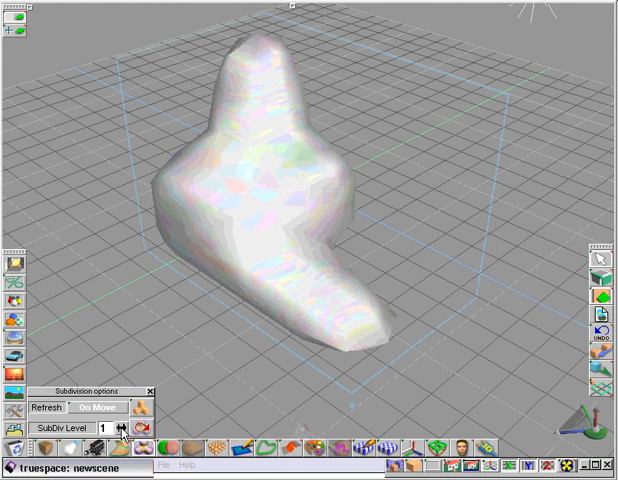
click(119, 429)
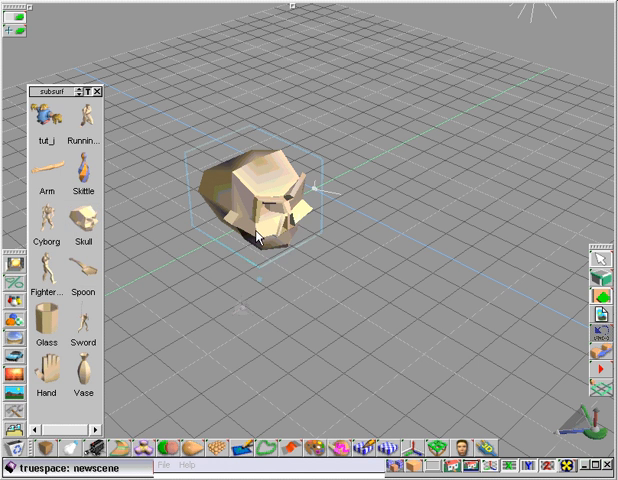
mouse_move(80, 258)
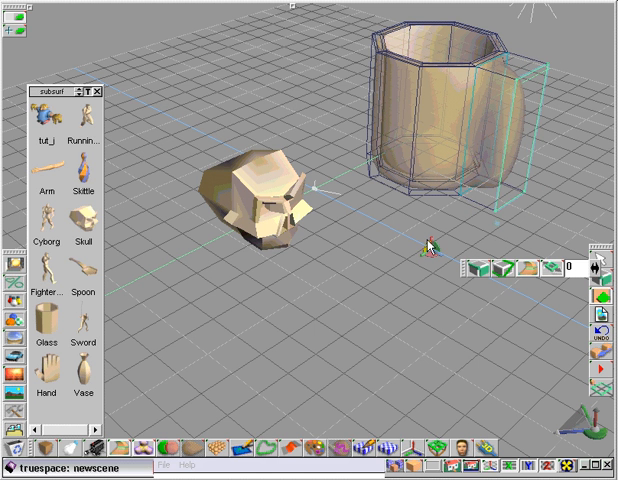
mouse_move(428, 230)
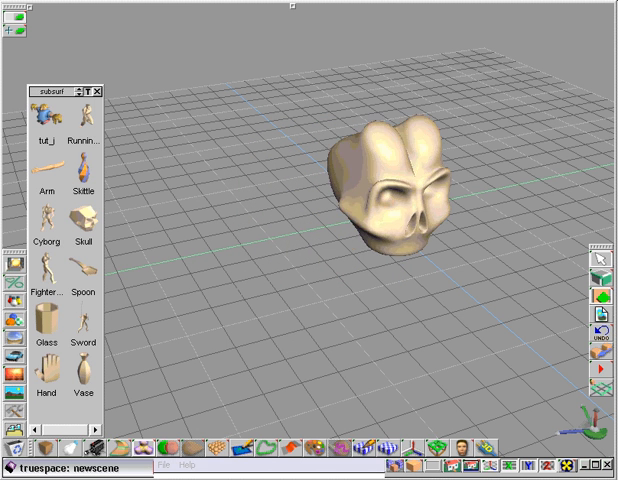
Step: Drag the Fighter figure from the subsurf library into the viewport
drag(390, 195, 455, 95)
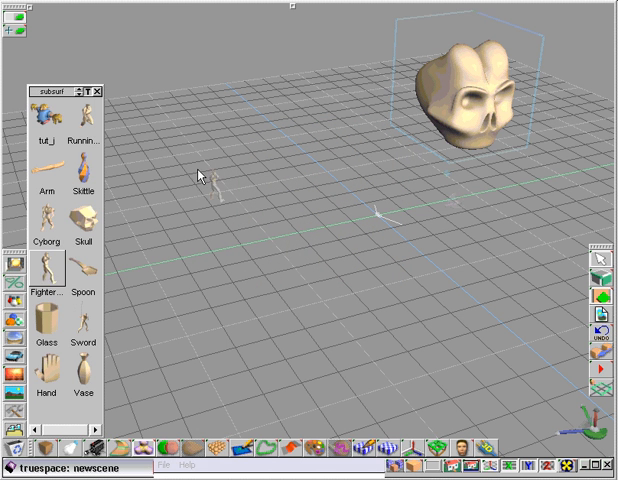